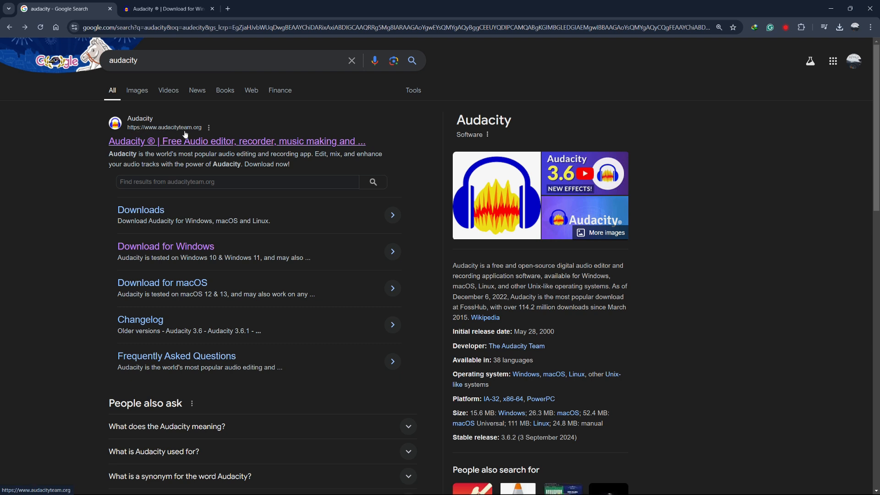
pyautogui.moveTo(193, 142)
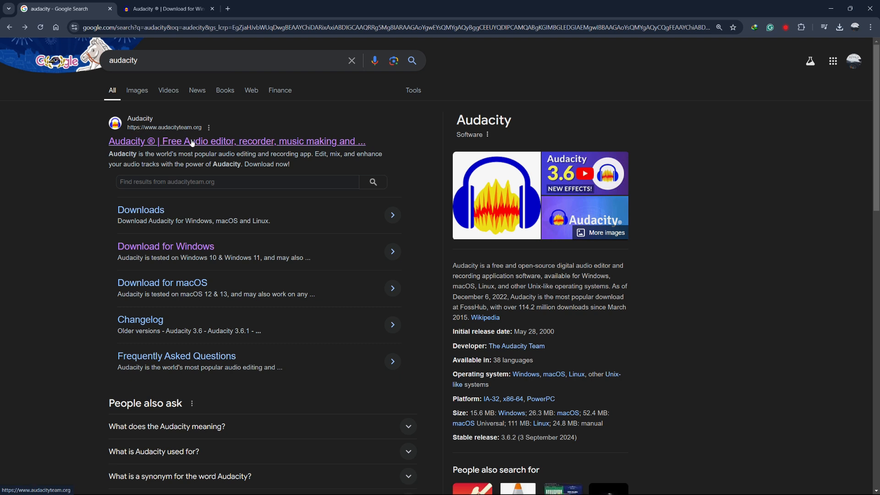
# Open the 'Audacity ® | Free Audio editor' result to reach audacityteam.org
pyautogui.click(236, 141)
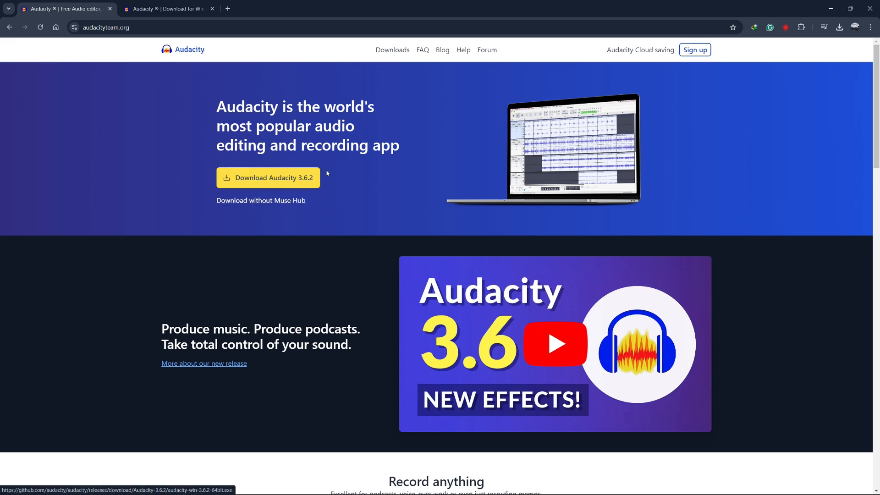
pyautogui.moveTo(275, 189)
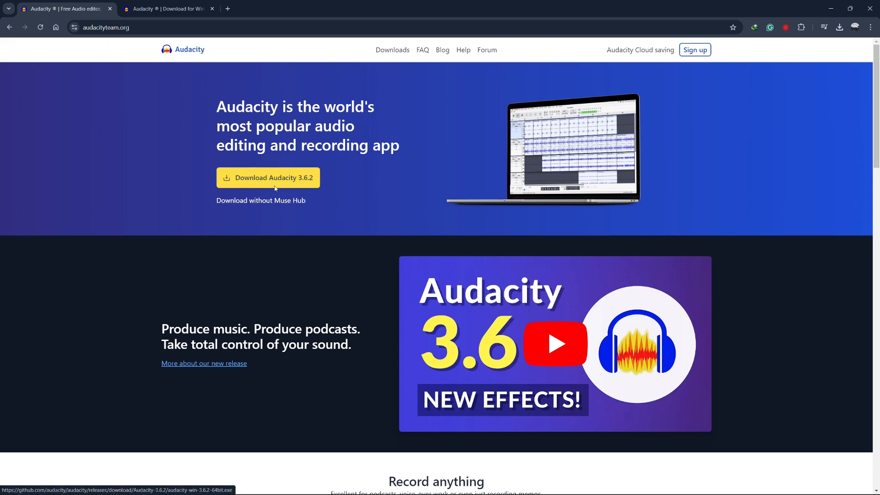
# Go to the Download for Windows page for Audacity 3.6.2 and scroll through the installer options
pyautogui.click(267, 178)
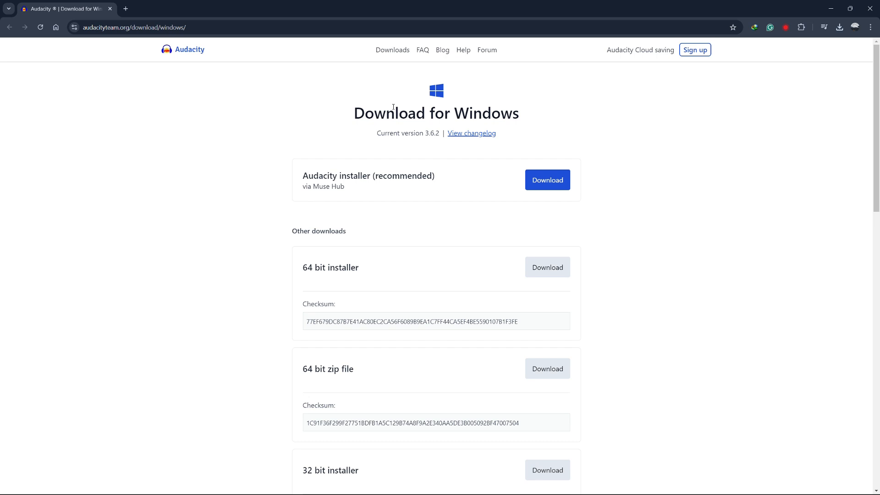
pyautogui.moveTo(353, 112); pyautogui.dragTo(511, 113)
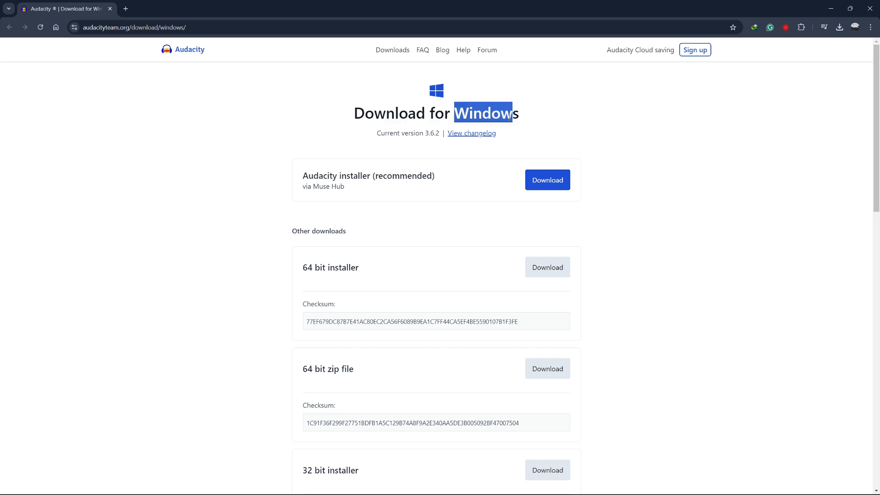
pyautogui.scroll(-3)
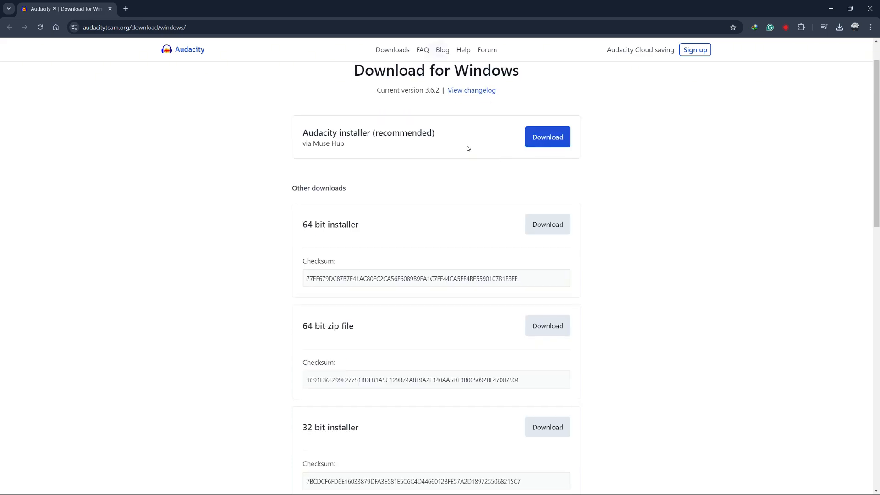
pyautogui.scroll(-3)
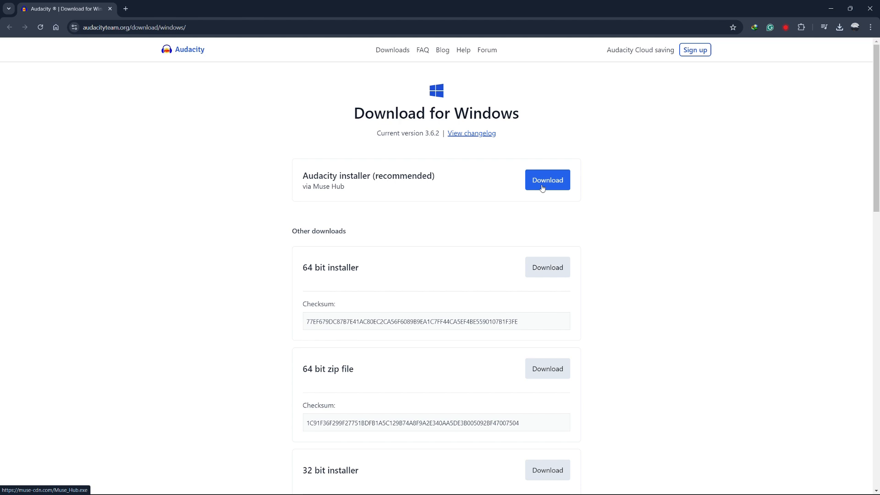
# Download the recommended Muse Hub installer and run it from the Download complete dialog
pyautogui.click(547, 180)
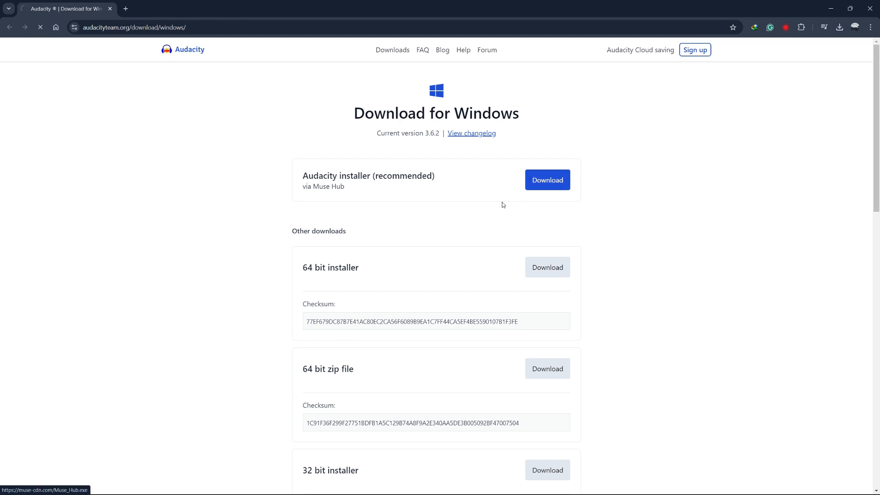
pyautogui.click(547, 180)
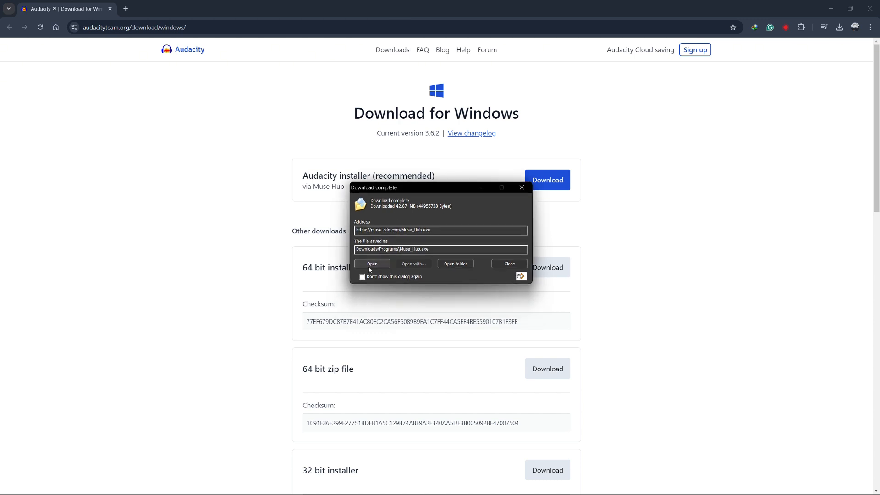
pyautogui.moveTo(378, 270)
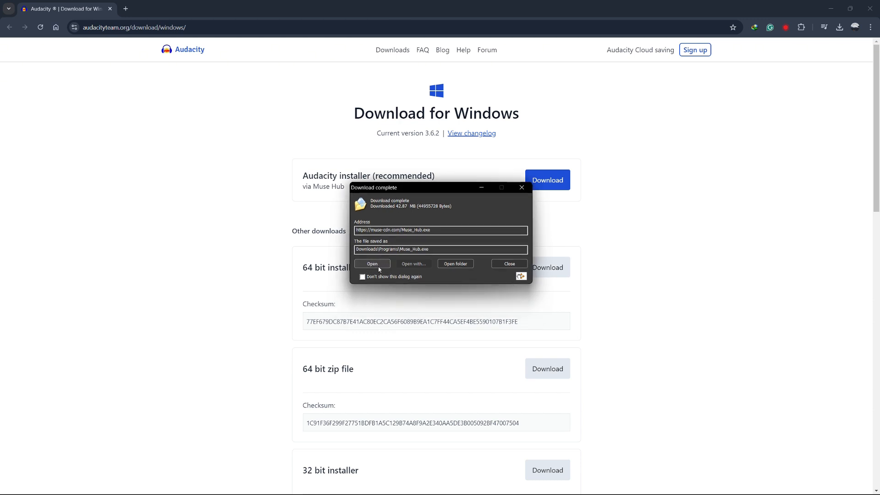
pyautogui.click(372, 263)
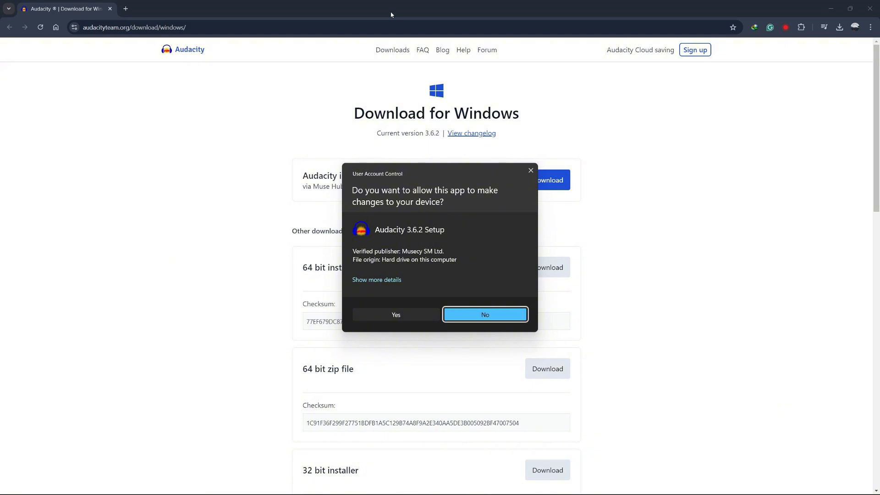
# Allow setup to make changes, choose English, and advance past the Welcome and Information pages
pyautogui.click(484, 315)
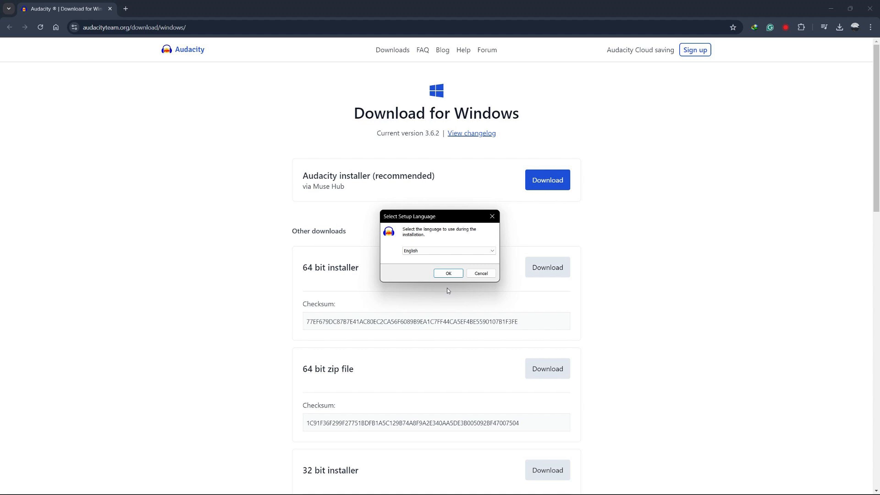
pyautogui.click(448, 273)
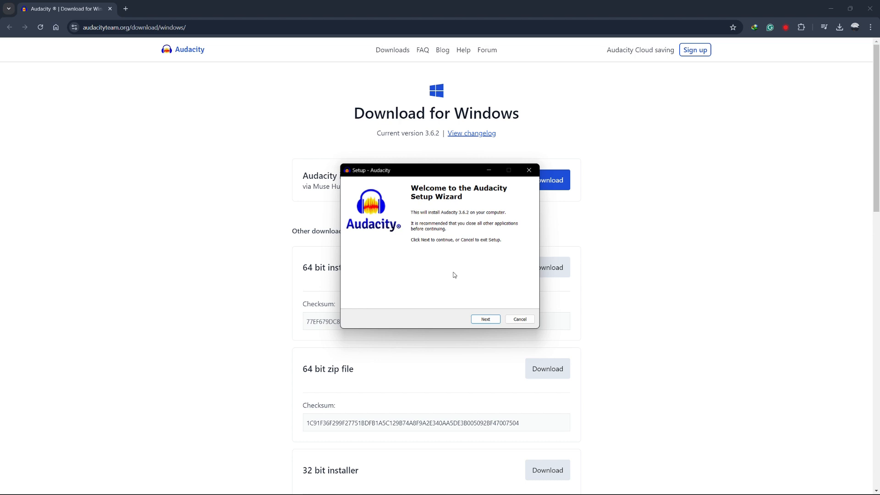
pyautogui.click(484, 319)
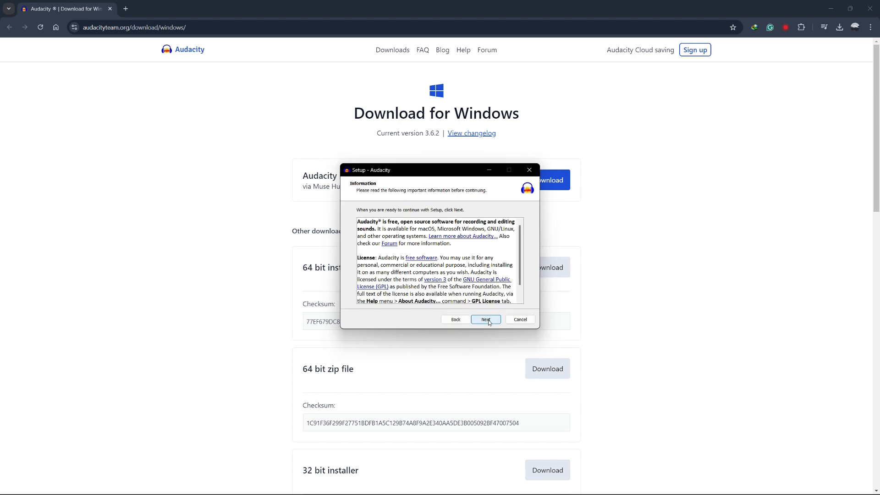
pyautogui.click(485, 320)
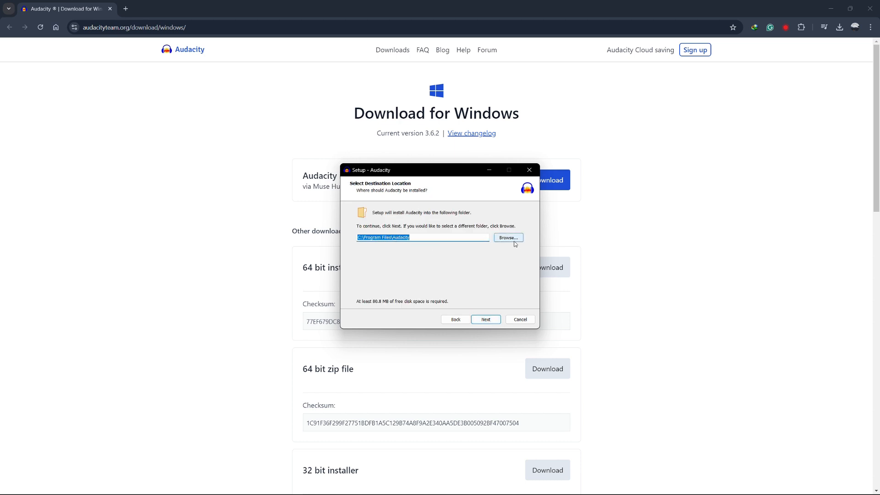
# Install into C:\Program Files\Audacity, keeping the desktop shortcut option checked
pyautogui.click(507, 237)
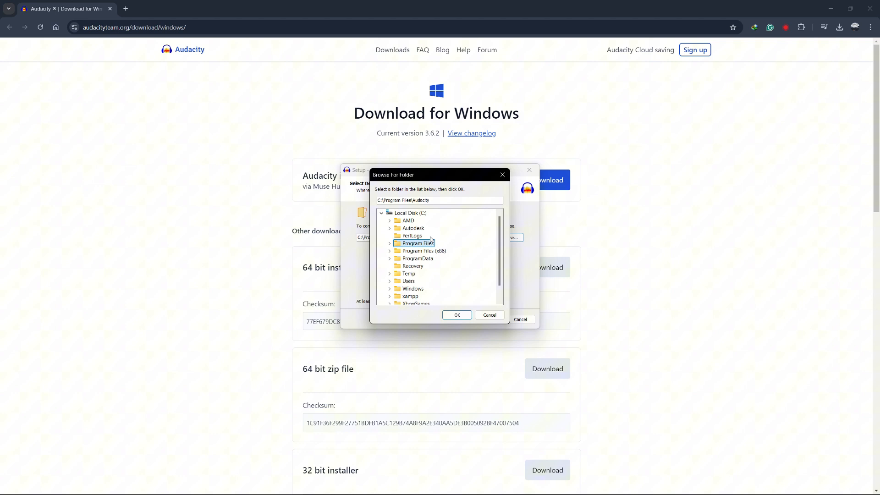
pyautogui.click(456, 314)
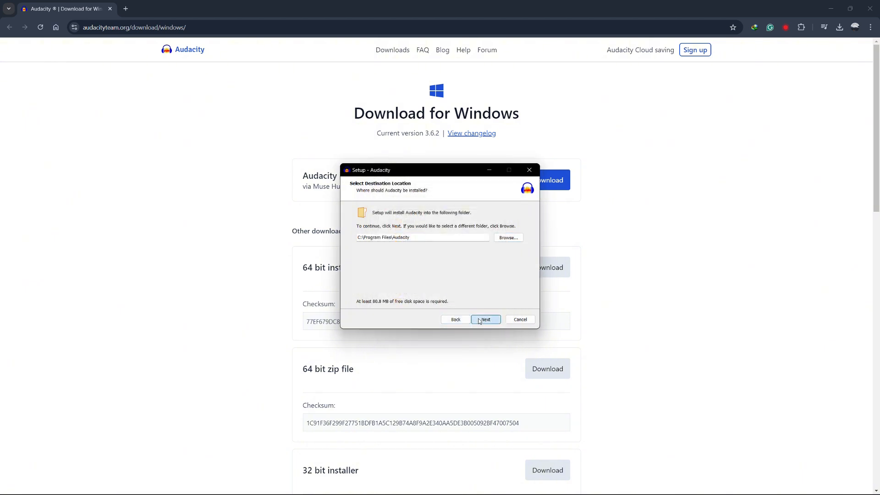
pyautogui.click(485, 320)
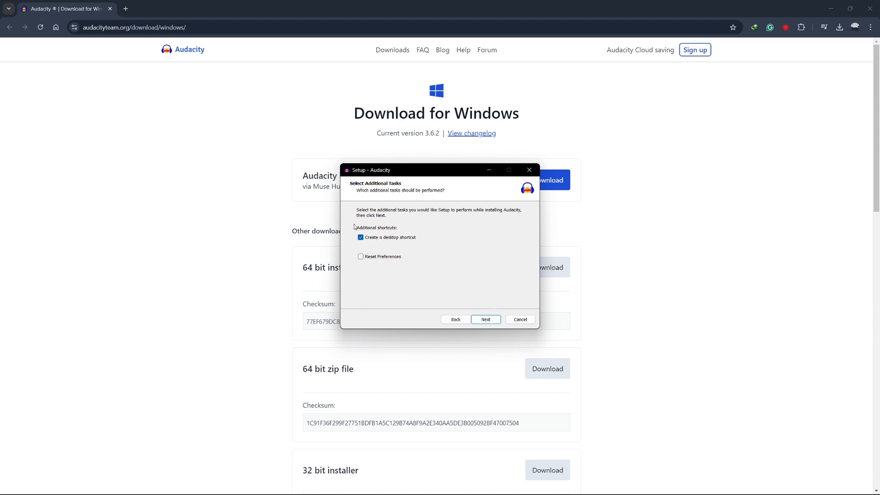
pyautogui.click(484, 319)
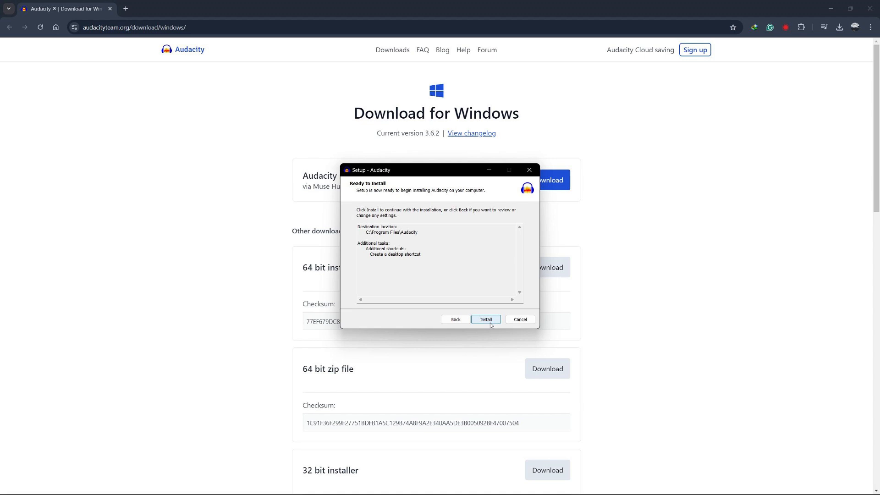
pyautogui.click(484, 320)
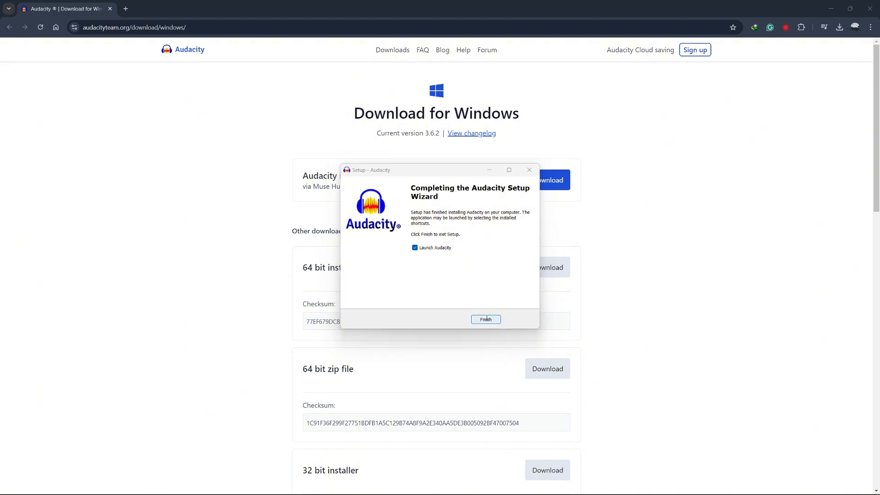
# Finish setup with Launch Audacity checked
pyautogui.click(485, 320)
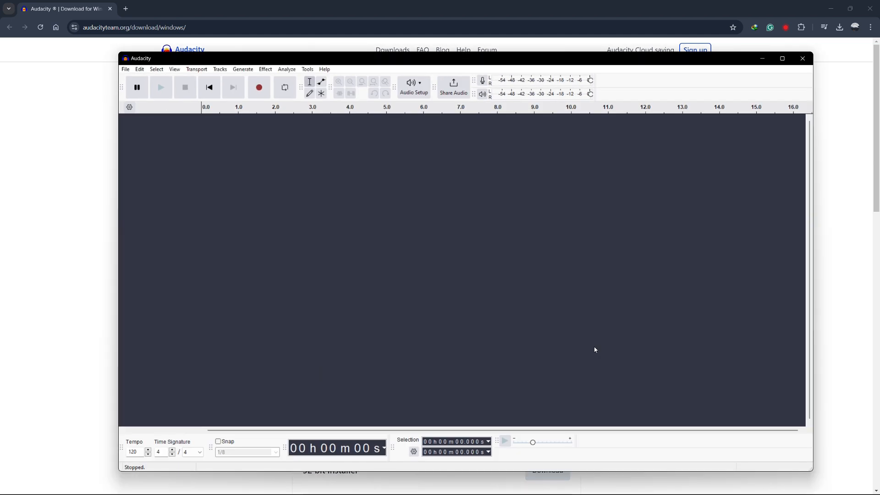
pyautogui.moveTo(150, 62)
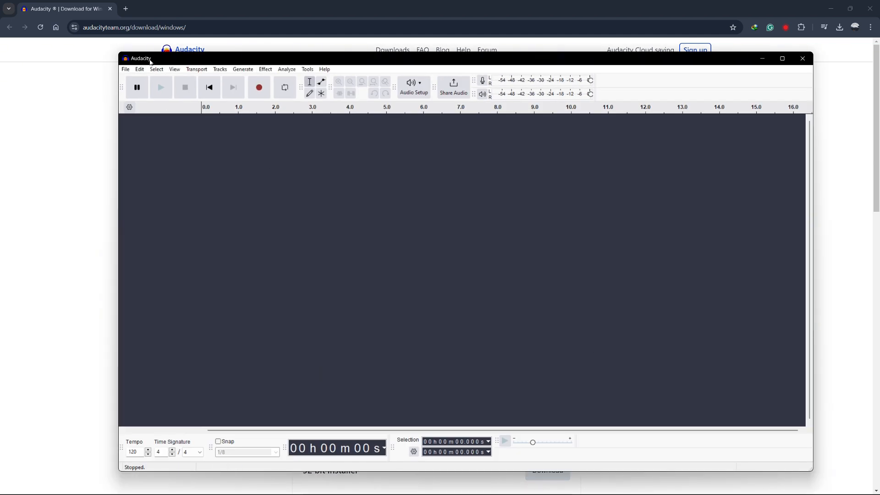